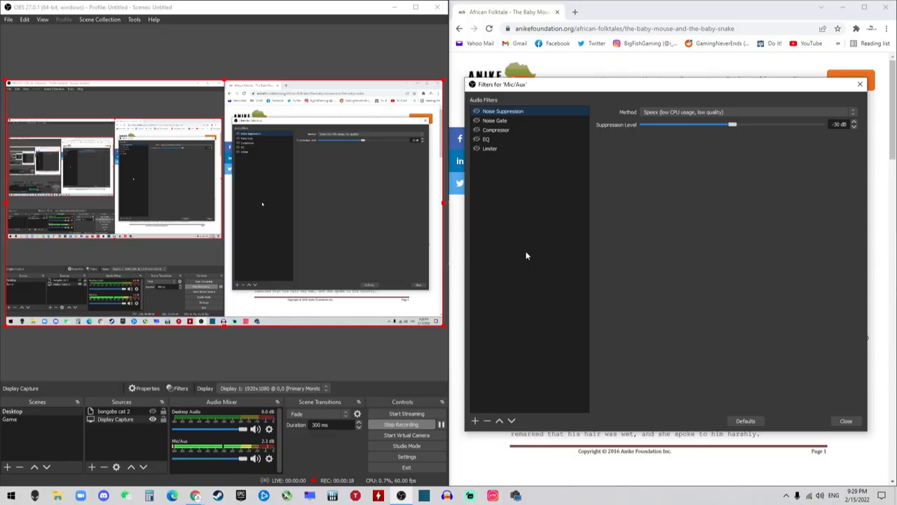
Enable the Noise Suppression, Noise Gate, Compressor, EQ and Limiter filters on Mic/Aux
left_click(490, 148)
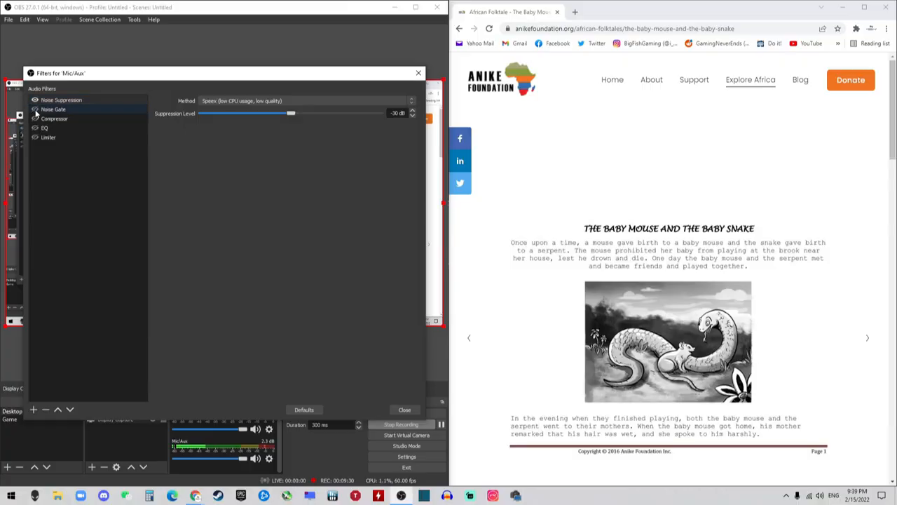
Review the noise gate's threshold and release values, then close the Mic/Aux filters window
left_click(47, 137)
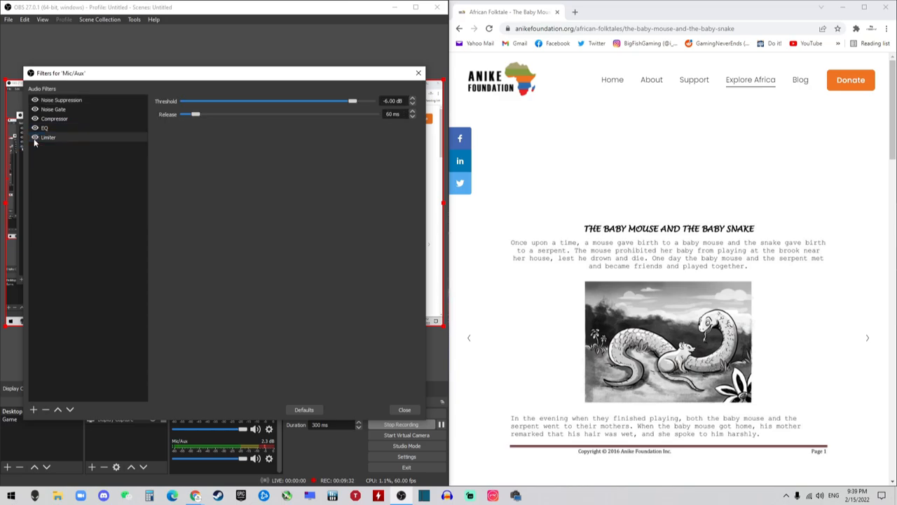
left_click(404, 409)
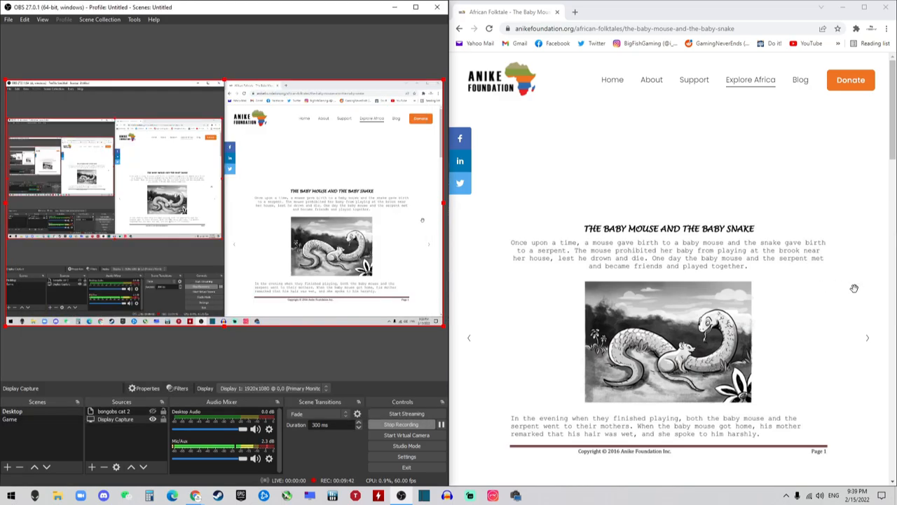